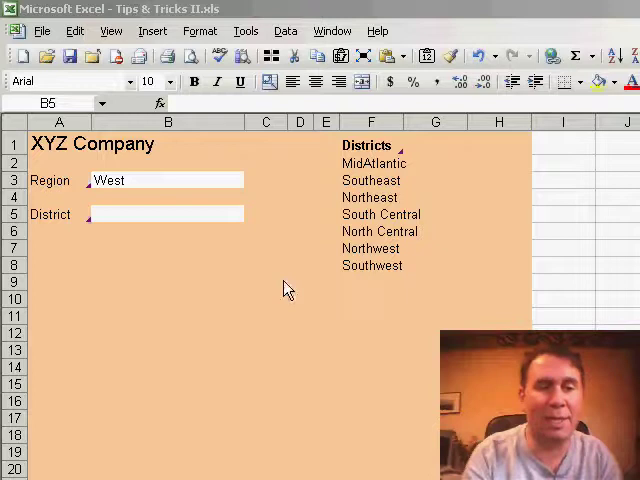
Select cell B5 beside the District label on the XYZ Company form.
{"action": "left_click", "coordinate": [165, 214]}
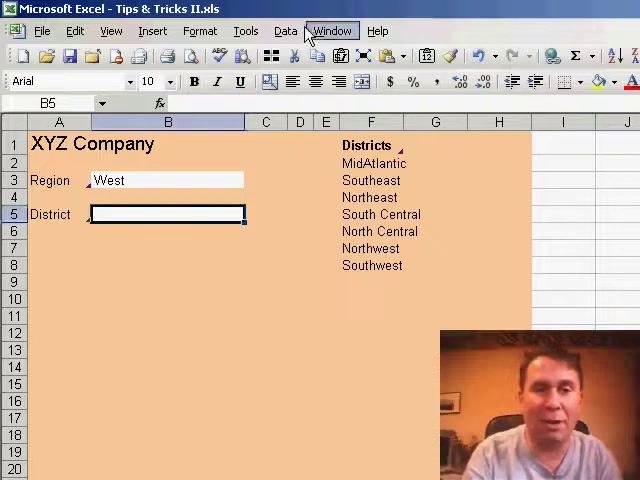
Open Data Validation for B5 and show the Allow value choices.
{"action": "left_click", "coordinate": [285, 30]}
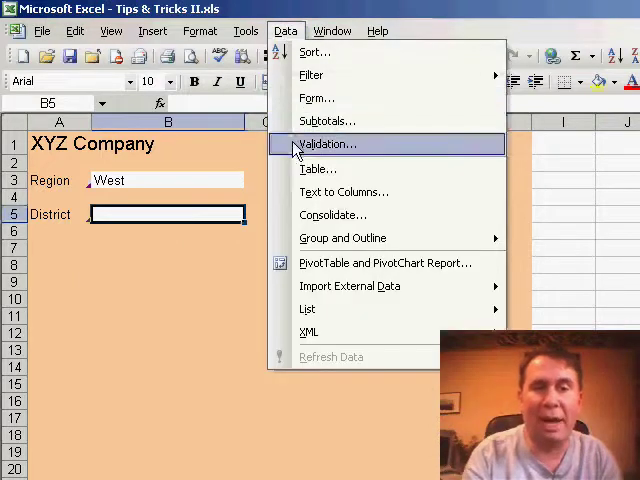
{"action": "left_click", "coordinate": [326, 144]}
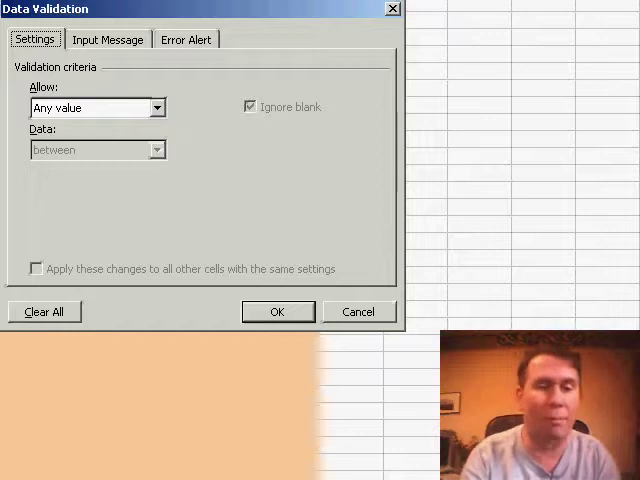
{"action": "left_click", "coordinate": [158, 107]}
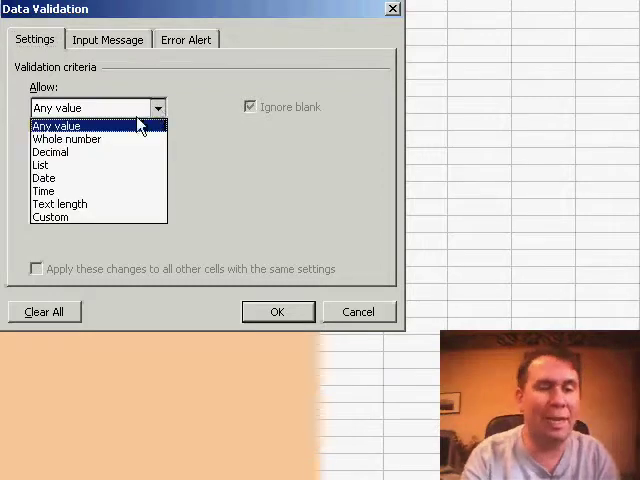
Allow a List sourced from =$F$2:$F$8 and confirm the rule.
{"action": "left_click", "coordinate": [47, 164]}
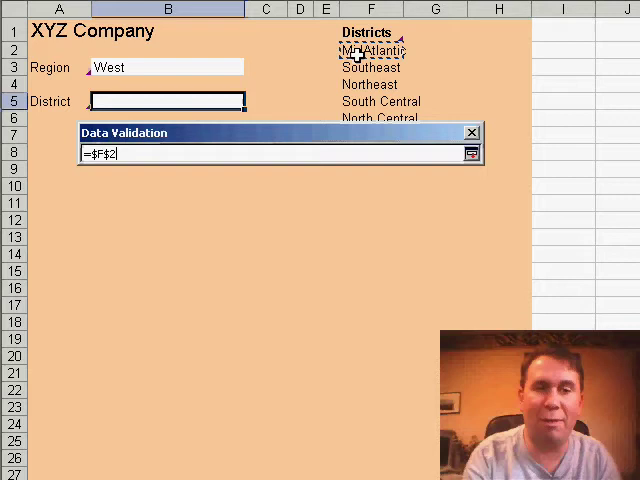
{"action": "left_click_drag", "start_coordinate": [372, 50], "coordinate": [372, 120]}
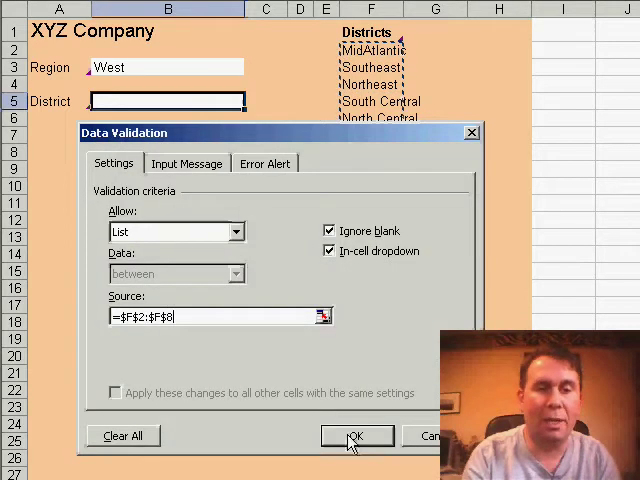
{"action": "left_click", "coordinate": [356, 436]}
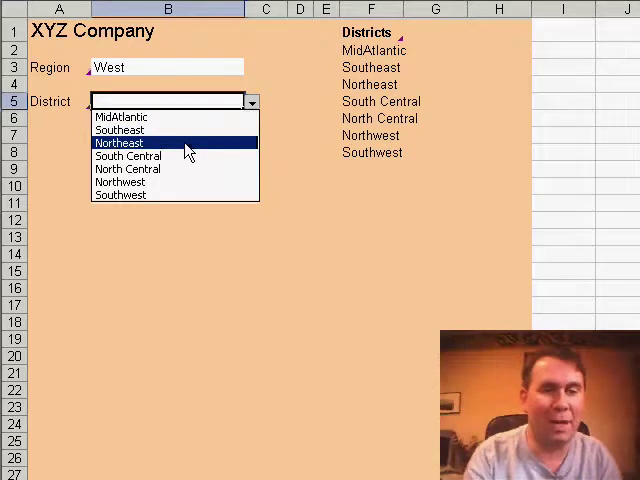
Pick Northeast from B5's new district drop-down.
{"action": "left_click", "coordinate": [120, 142]}
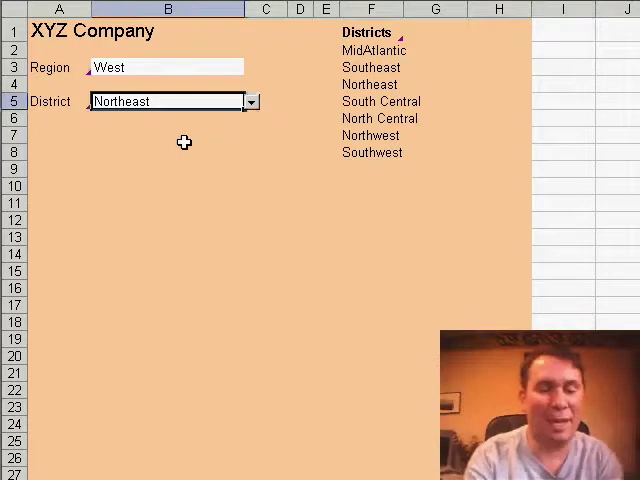
Enter 'N.E.' in B5 to trigger the invalid-value error alert.
{"action": "type", "text": "N.E."}
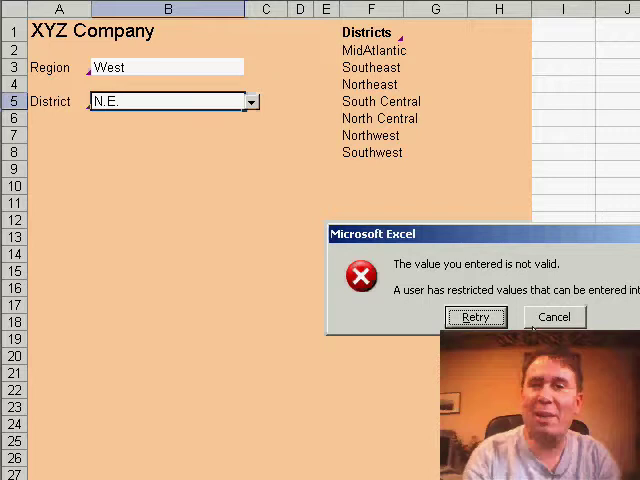
{"action": "mouse_move", "coordinate": [220, 140]}
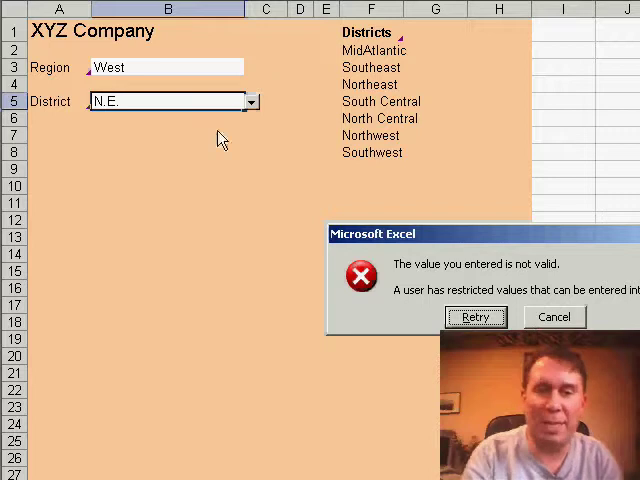